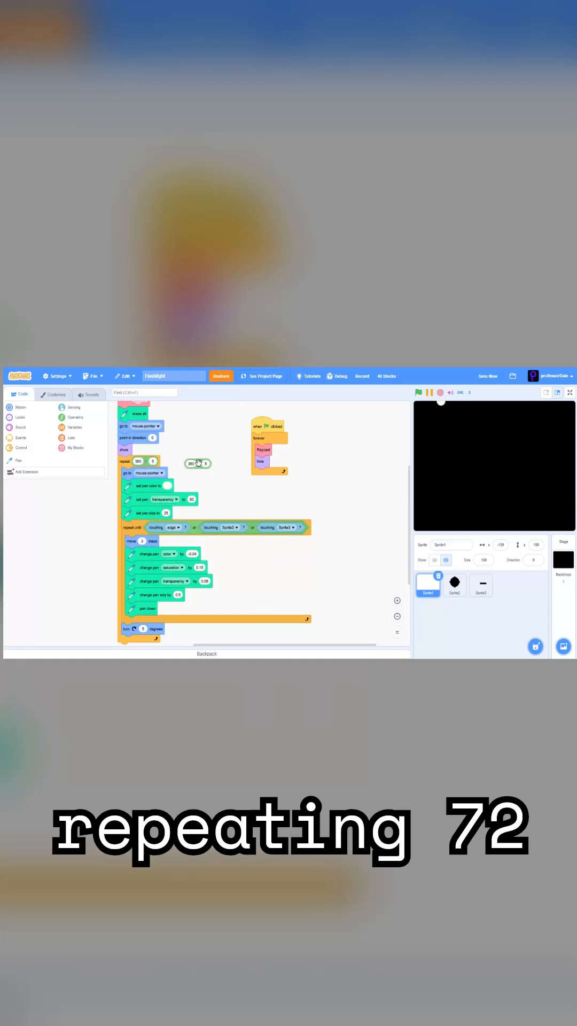
Select Sprite2, then Sprite3 in the sprite pane to show Sprite3's forever-glide script
{"action": "left_click", "coordinate": [55, 394]}
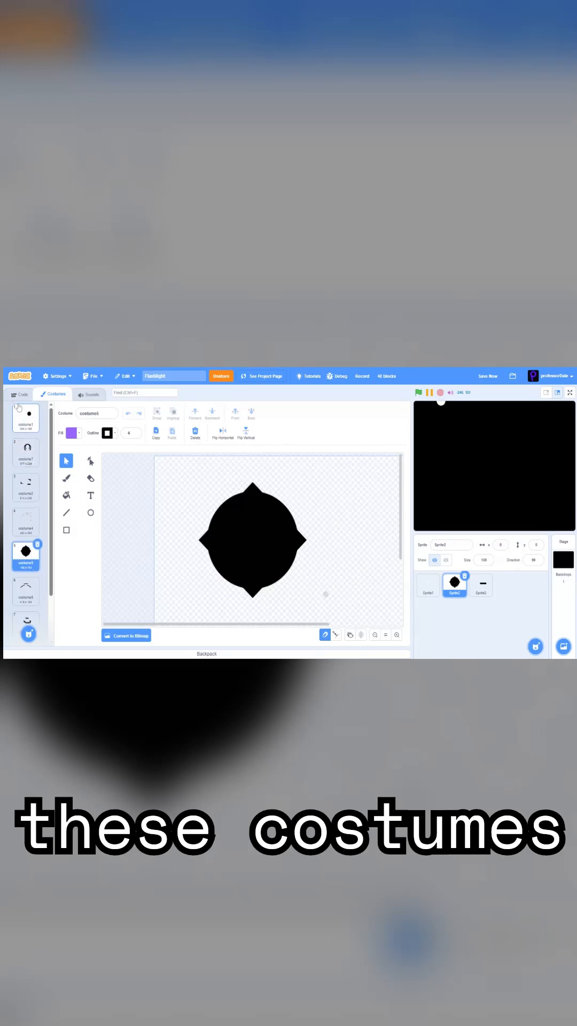
{"action": "left_click", "coordinate": [23, 393]}
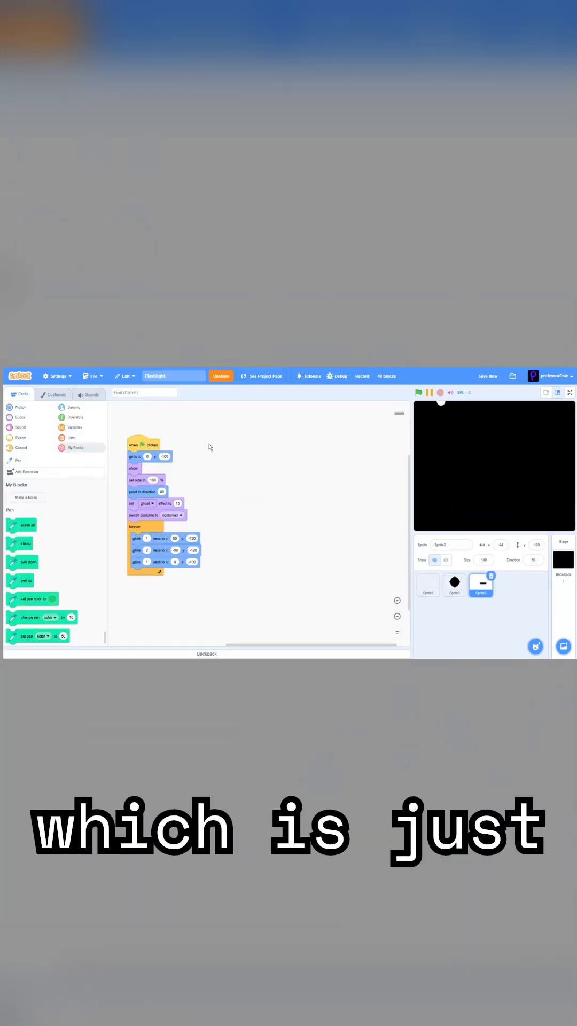